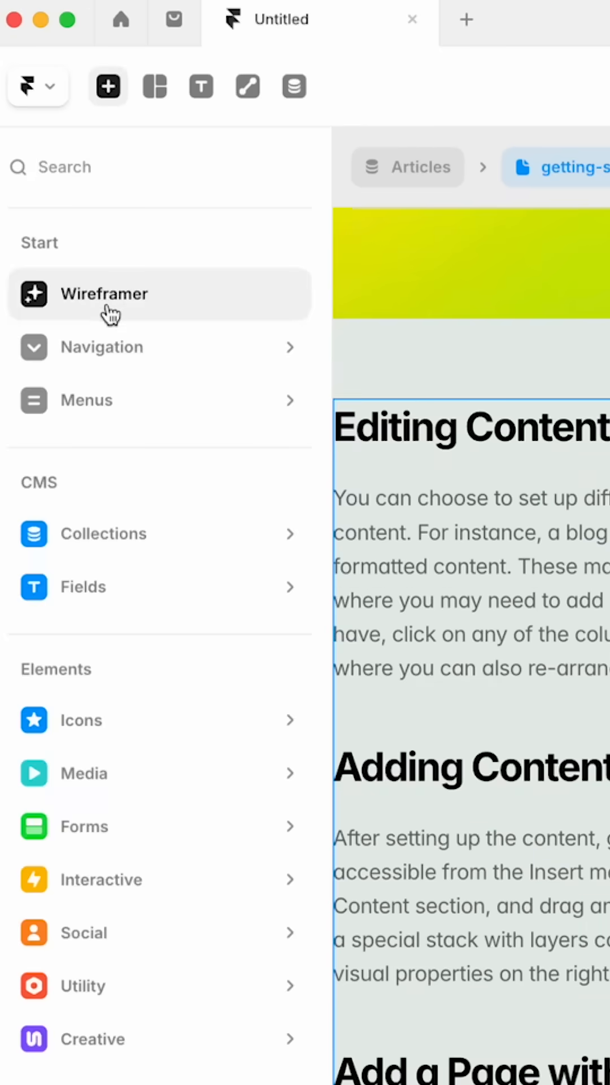
Generate a landing-page wireframe with hero, logo strip, feature blocks and newsletter via Wireframer
left_click(104, 294)
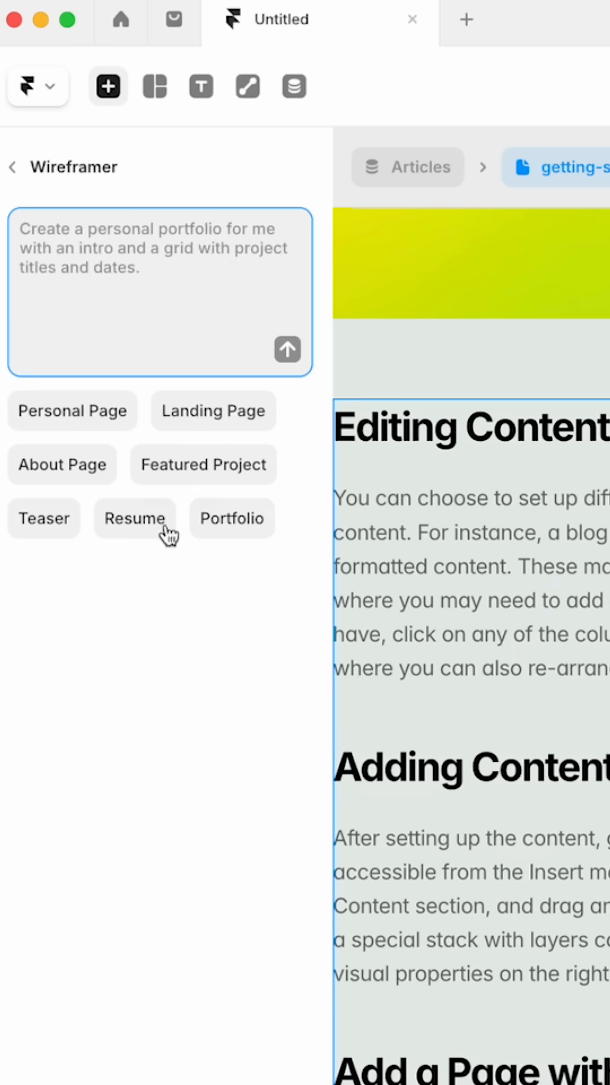
left_click(286, 349)
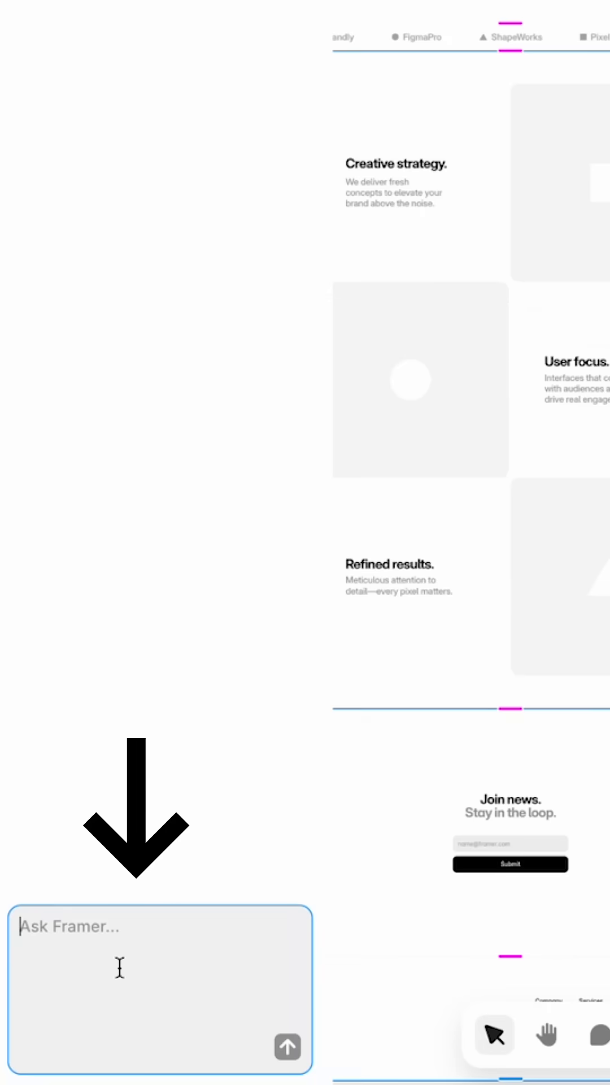
mouse_move(166, 681)
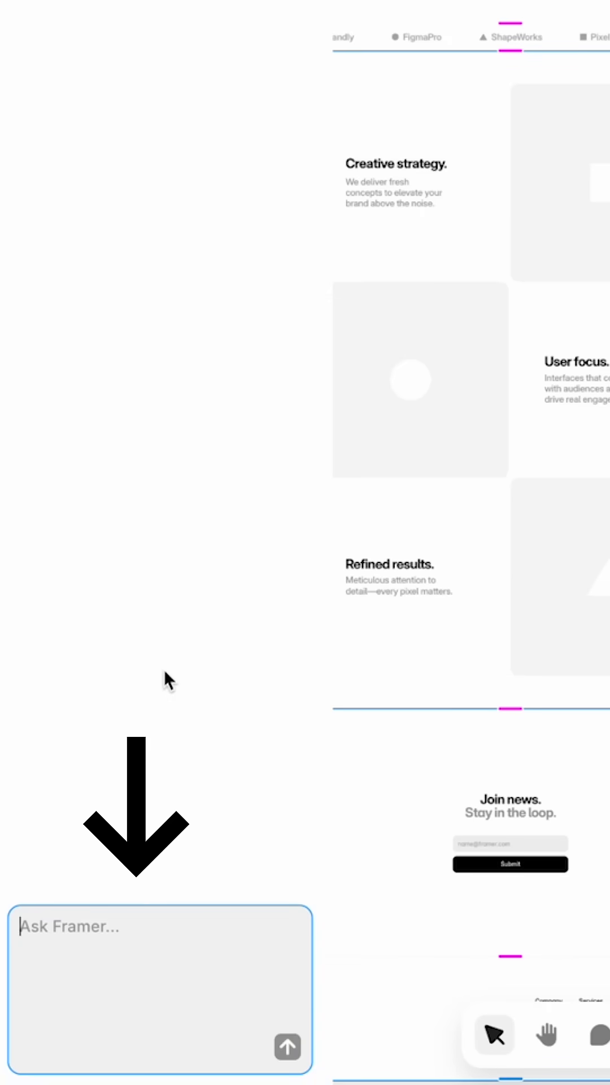
Ask Framer for 'an FAQ section with dropdown' so three questions appear above the footer
type("I wa")
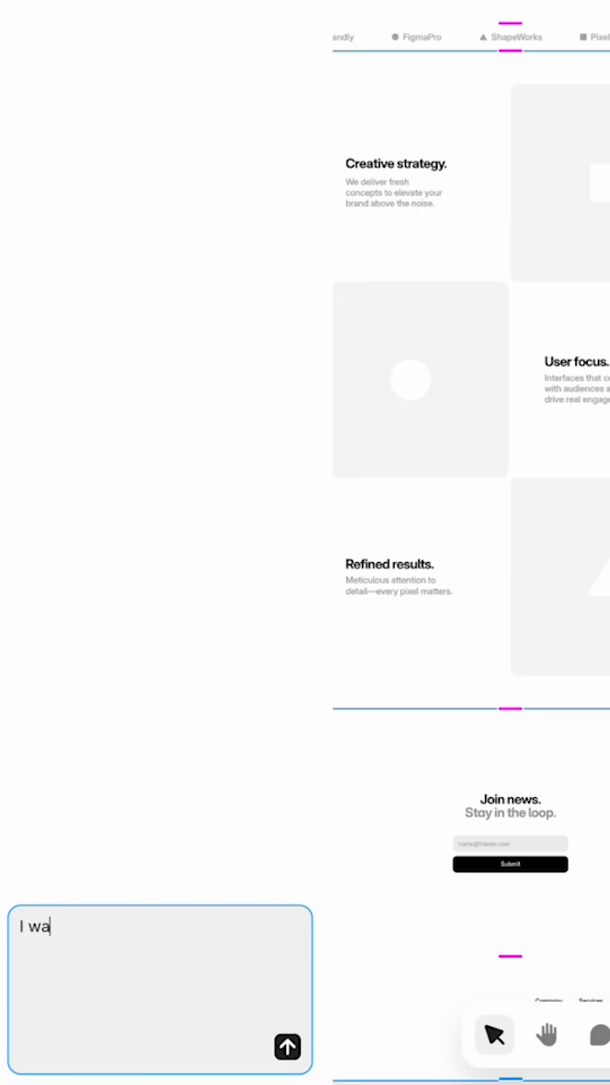
type("nt an FAQ se")
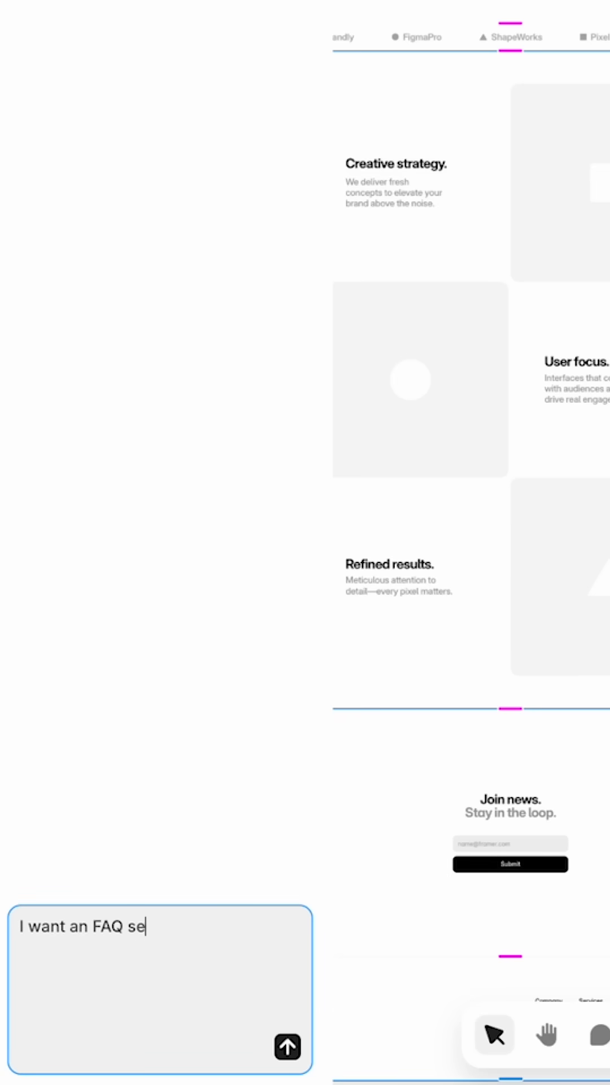
type("ction with dropdown")
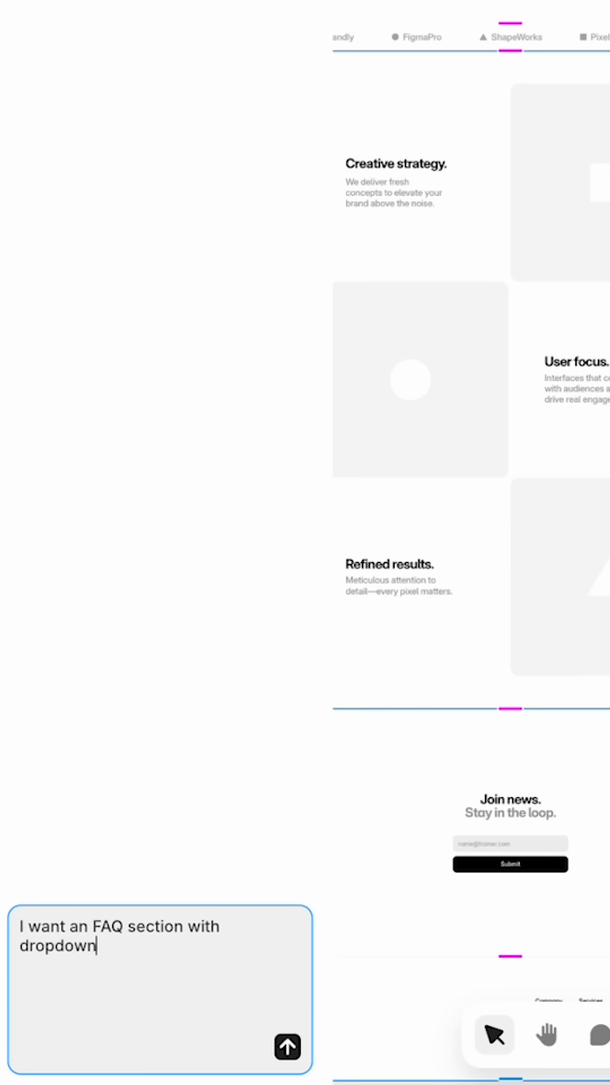
left_click(286, 1047)
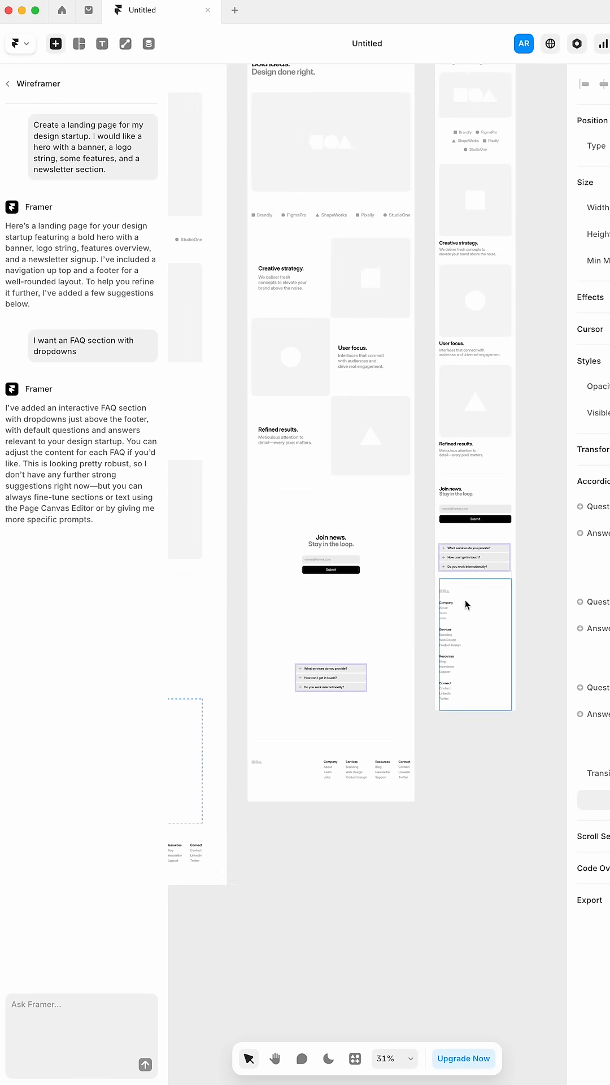
Publish the landing page to its live framer.app address
left_click(551, 43)
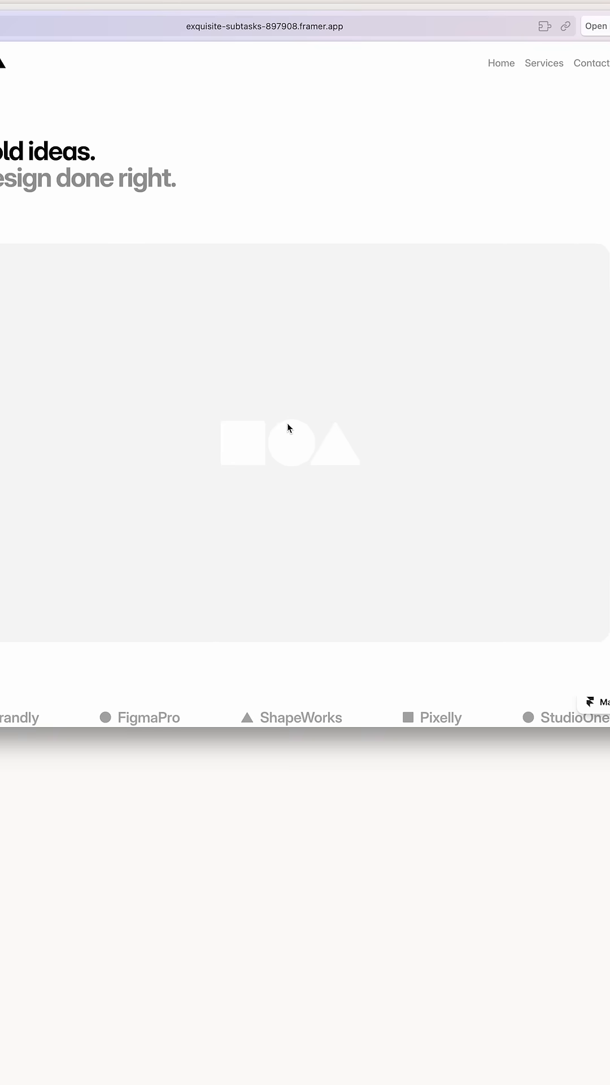
Scroll the mobile-width live page down to the newsletter signup and FAQ
scroll("down", 3)
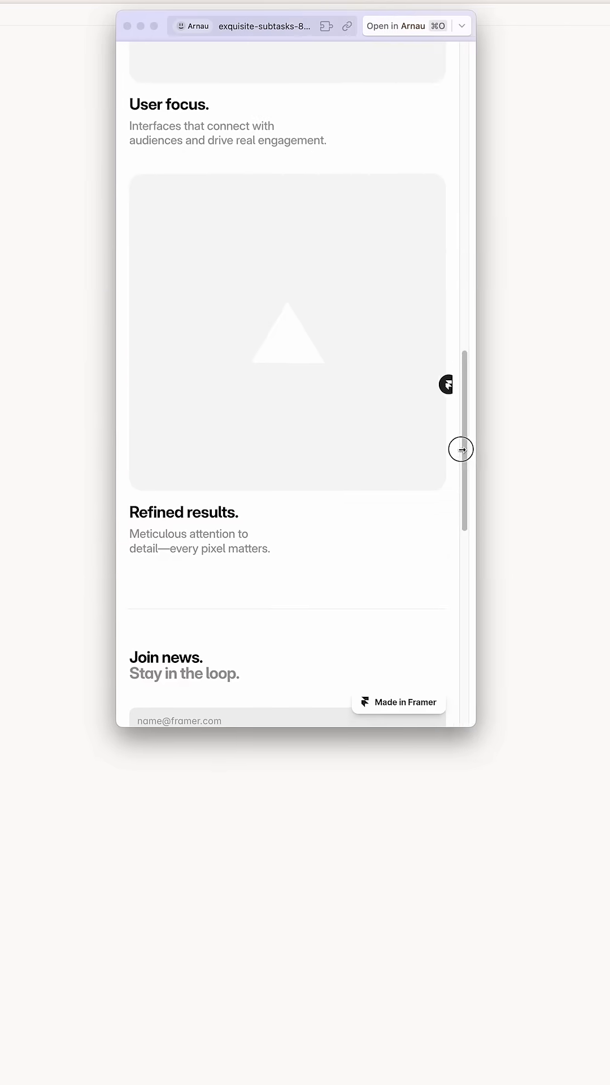
scroll("down", 3)
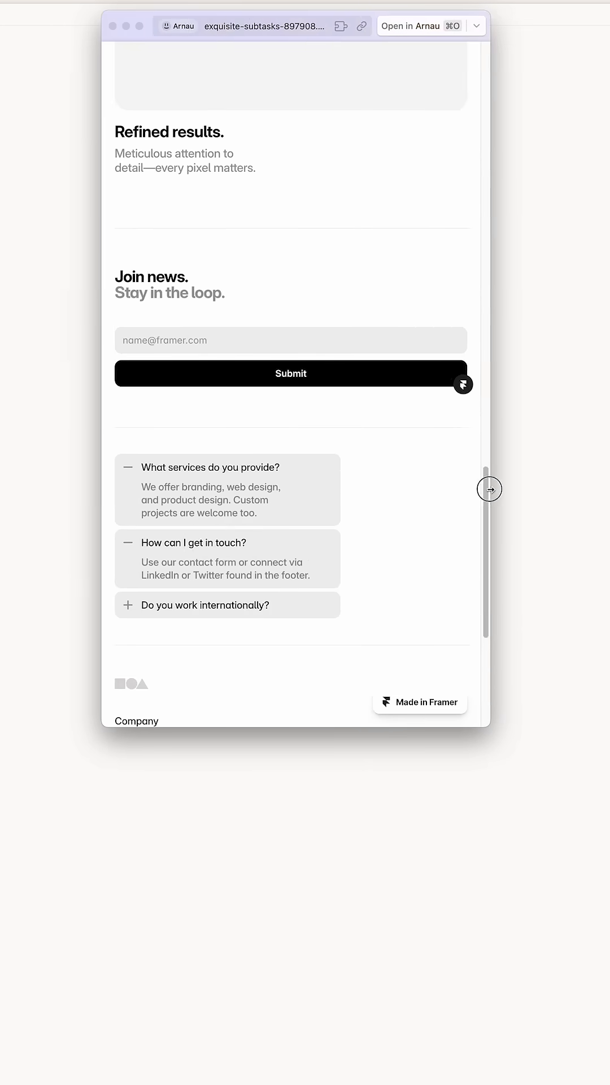